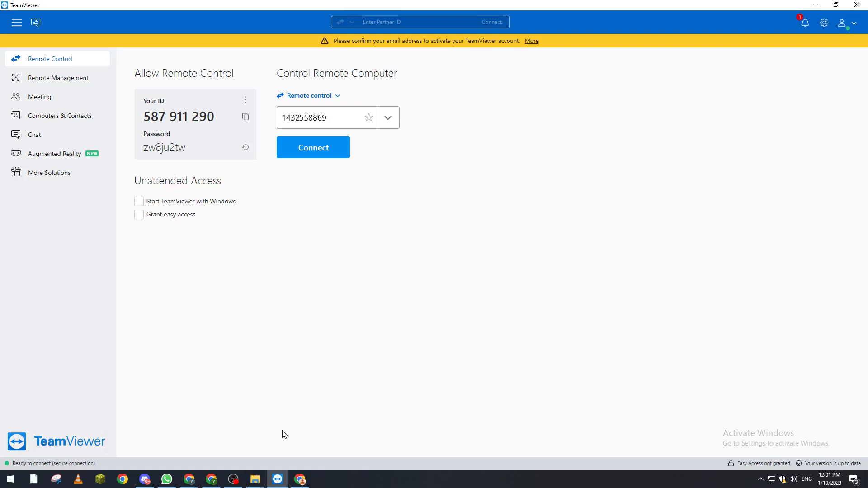
mouse_move(202, 138)
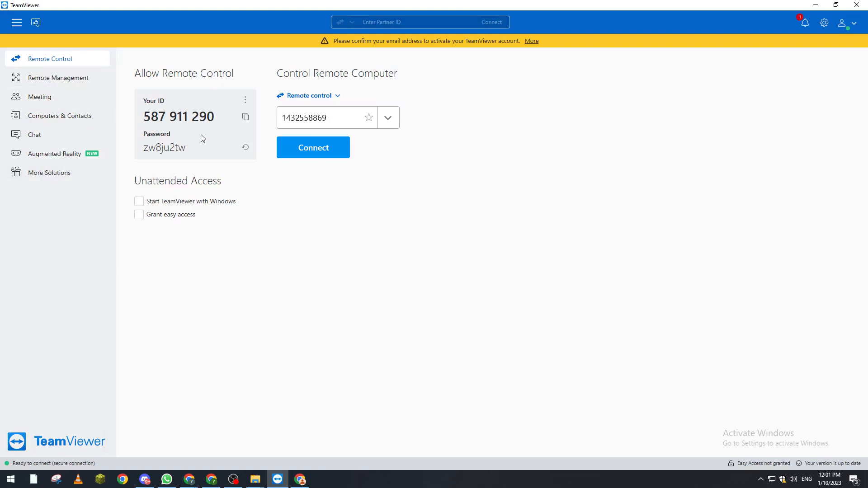
mouse_move(263, 453)
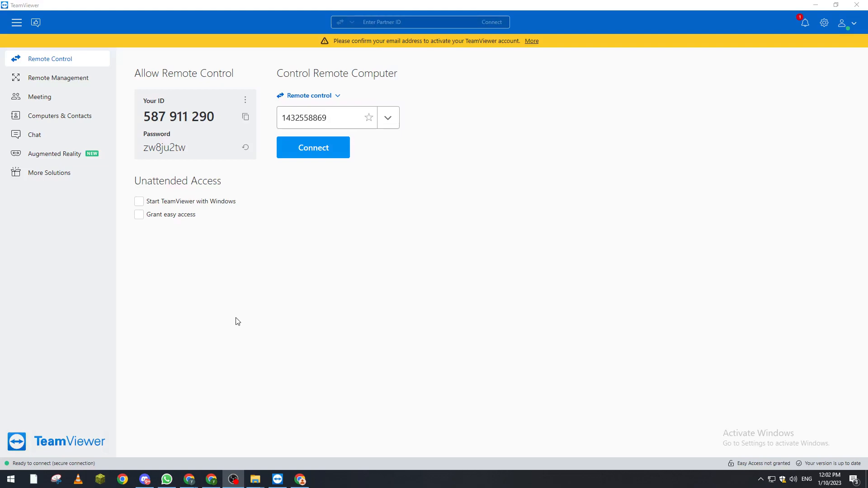
mouse_move(785, 38)
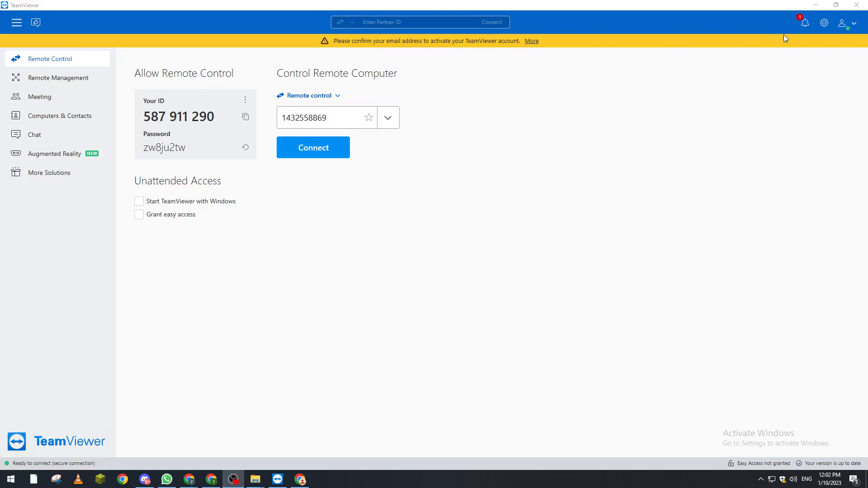
mouse_move(867, 63)
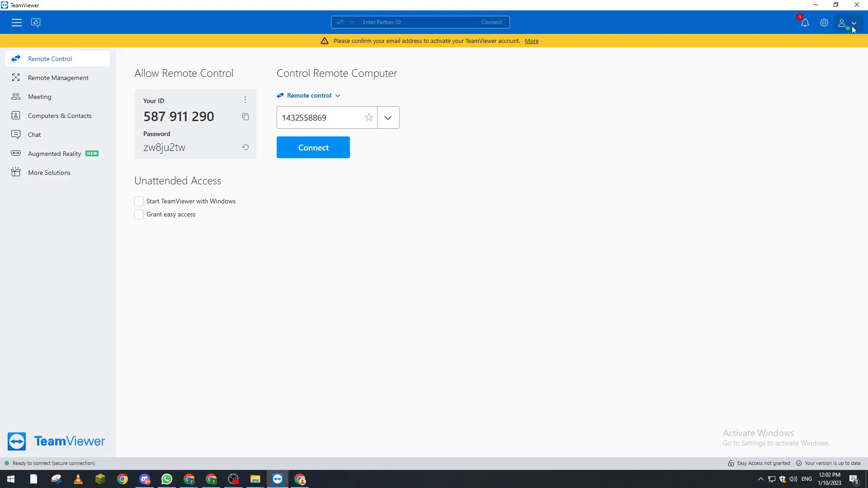
click(848, 23)
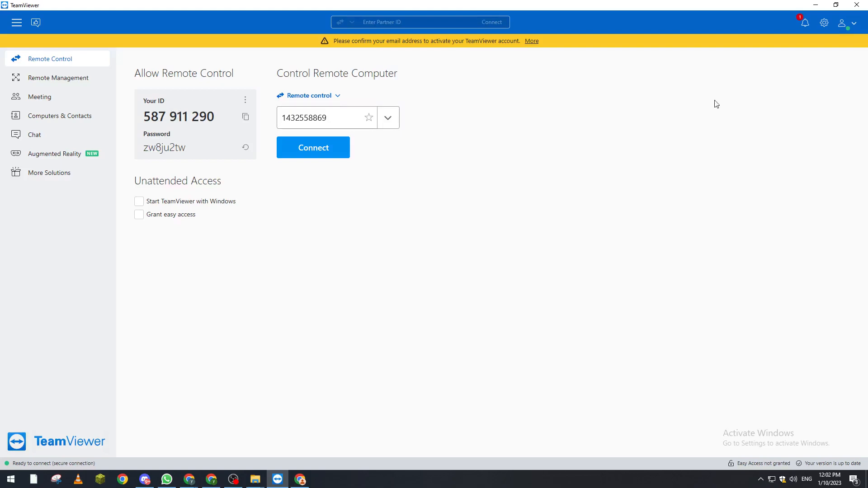
mouse_move(846, 30)
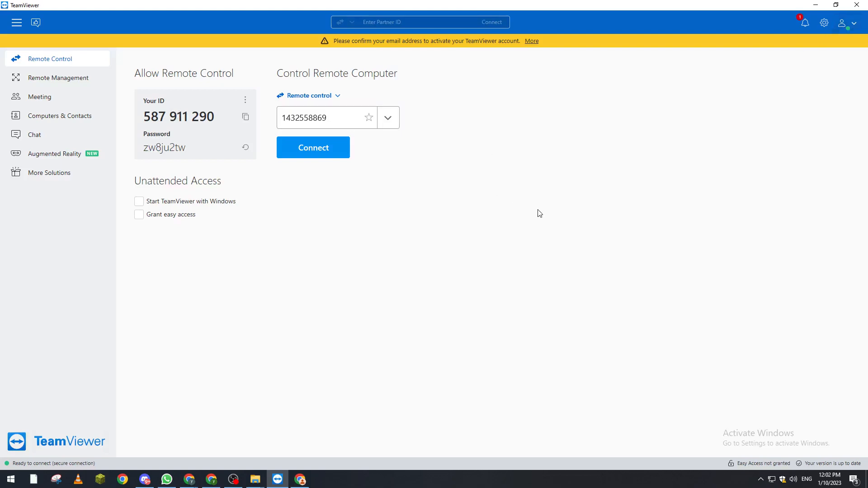
mouse_move(440, 181)
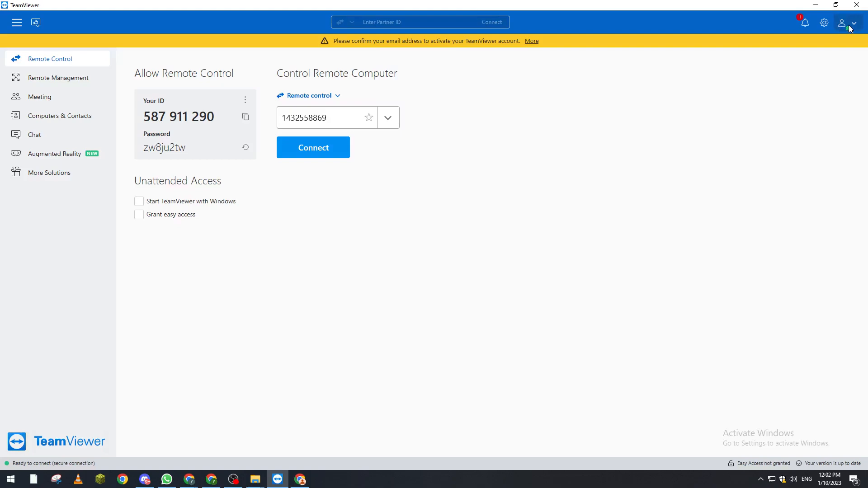
click(846, 23)
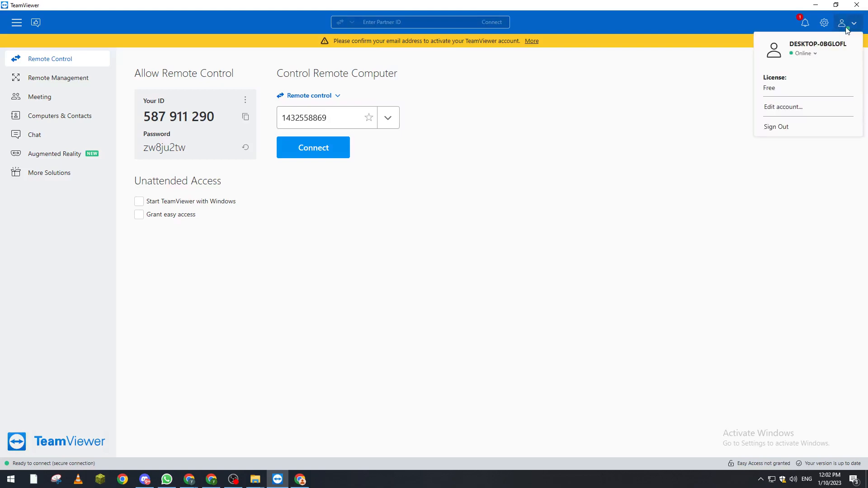
mouse_move(841, 64)
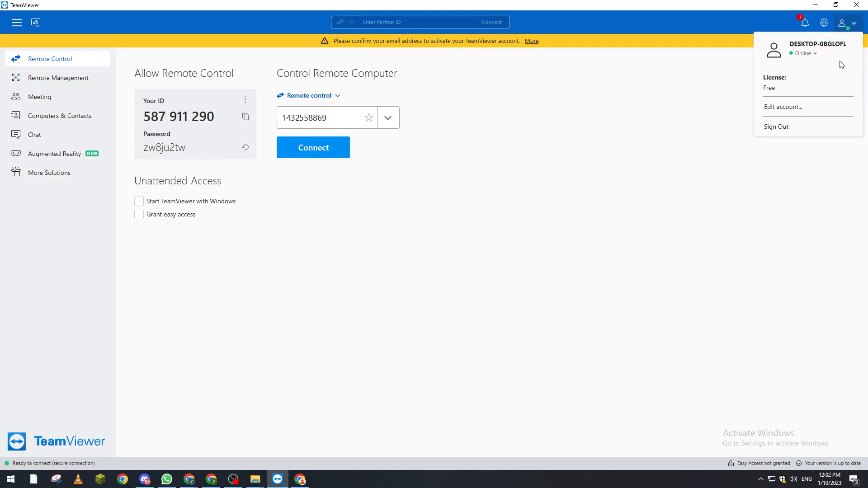
click(824, 23)
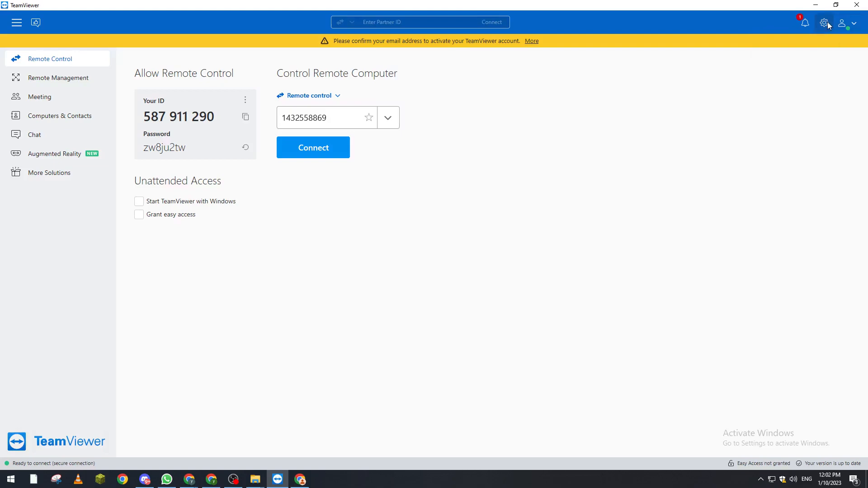
mouse_move(822, 29)
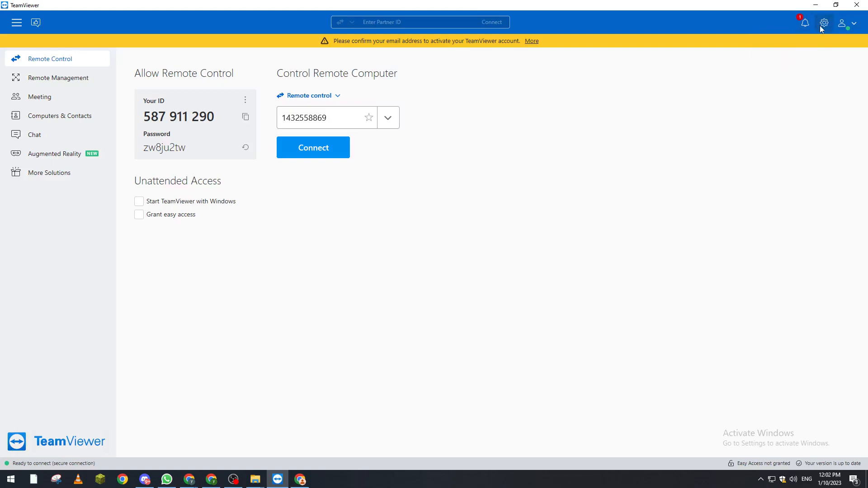
click(824, 22)
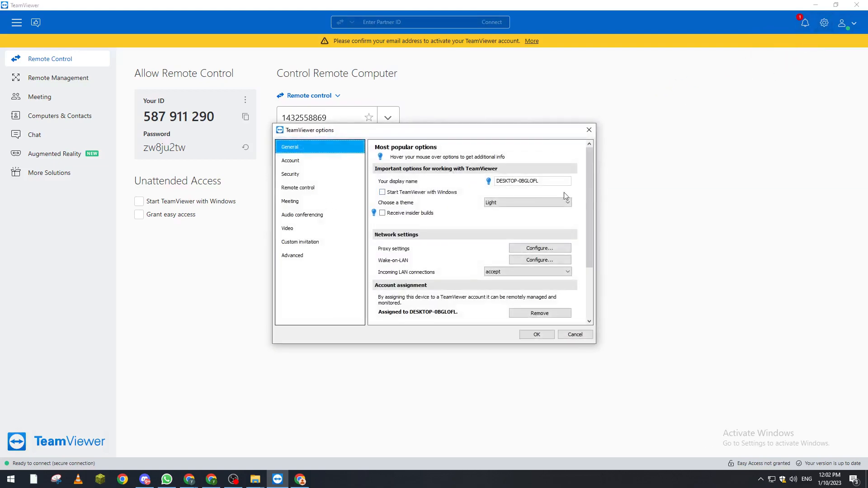
scroll(down, 3)
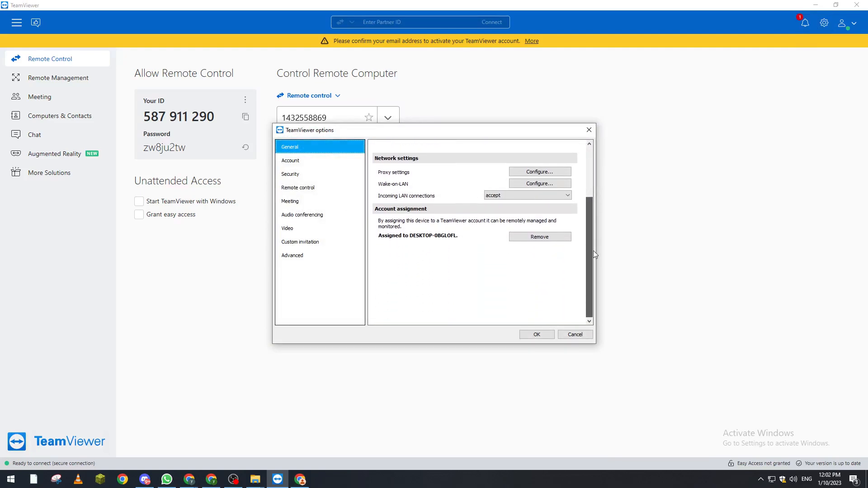
click(540, 184)
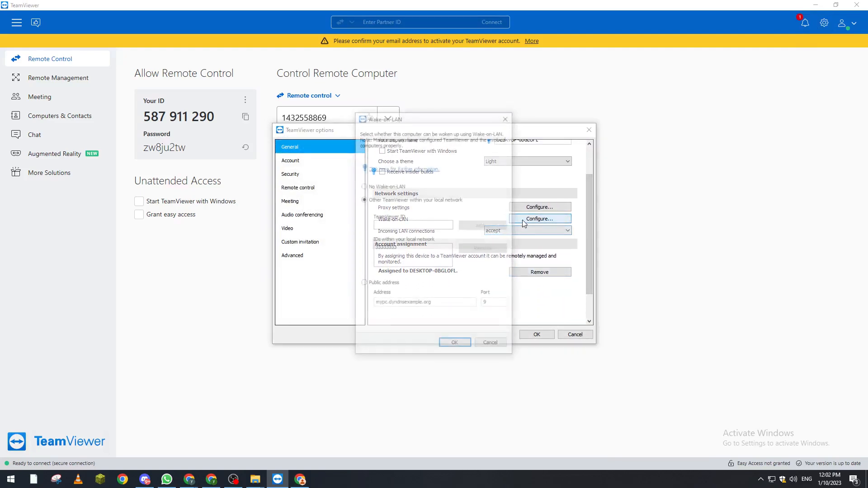
click(505, 119)
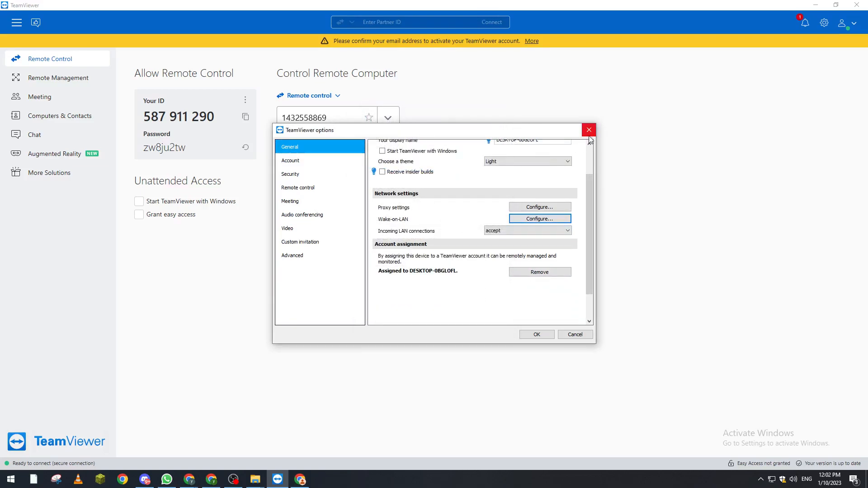
click(589, 130)
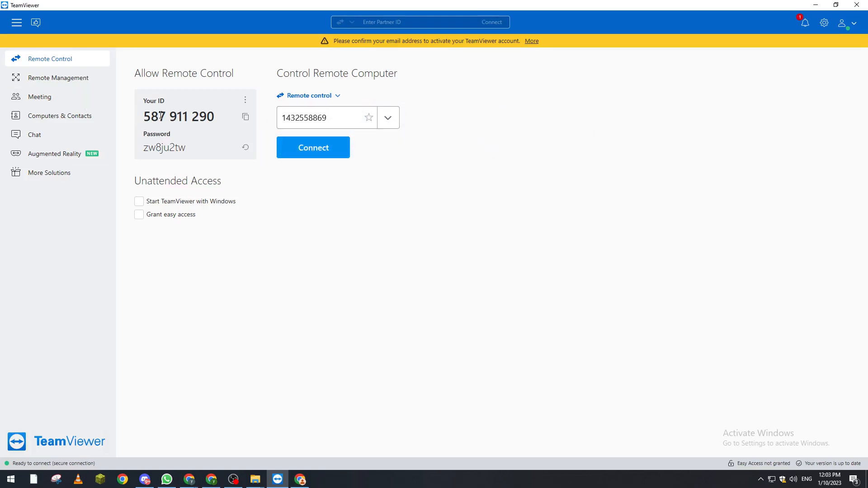
mouse_move(467, 203)
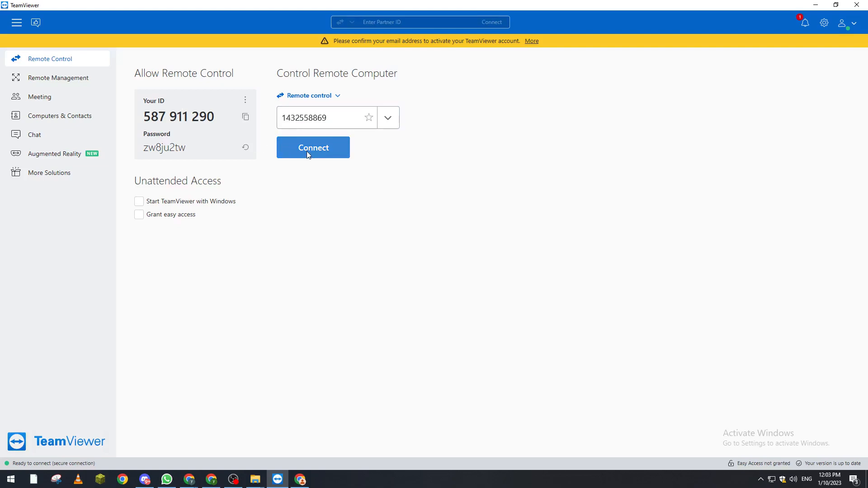
mouse_move(341, 206)
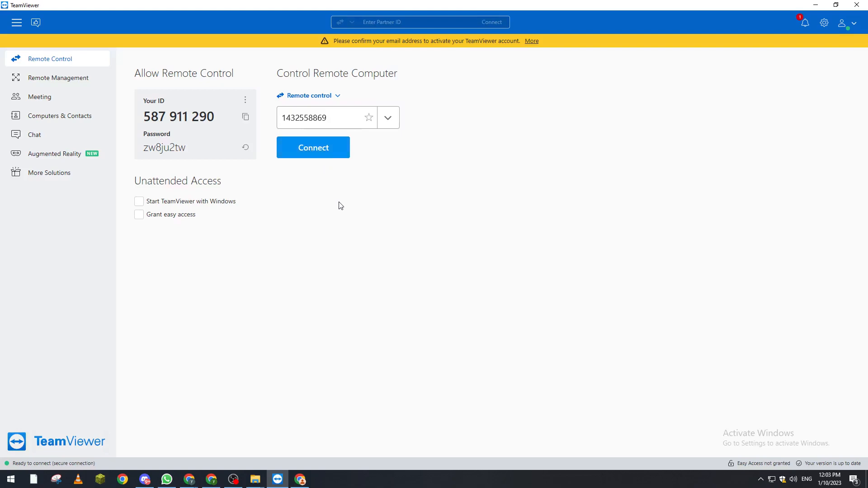
mouse_move(320, 174)
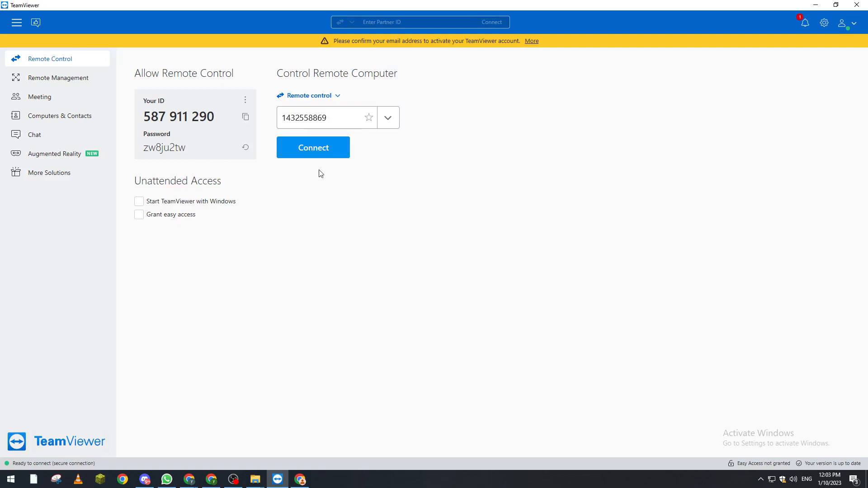